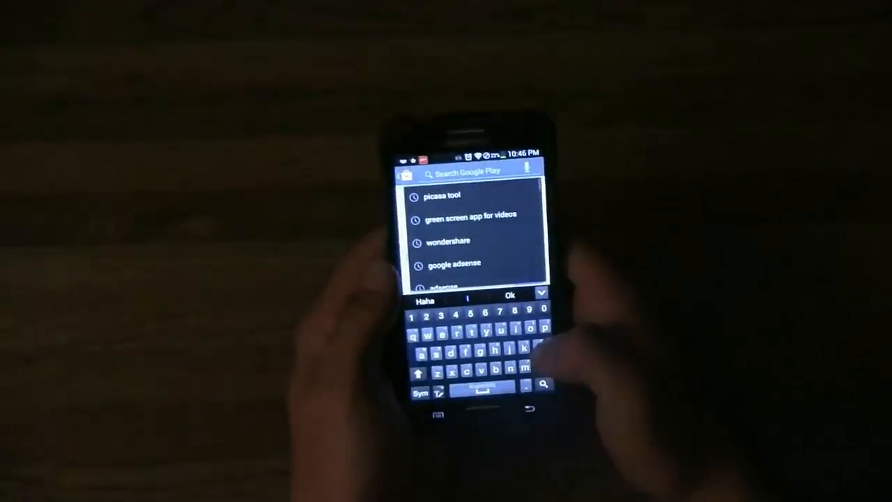
- Search the Play Store for 'media' to find a media converter app
{"action": "type", "text": "media"}
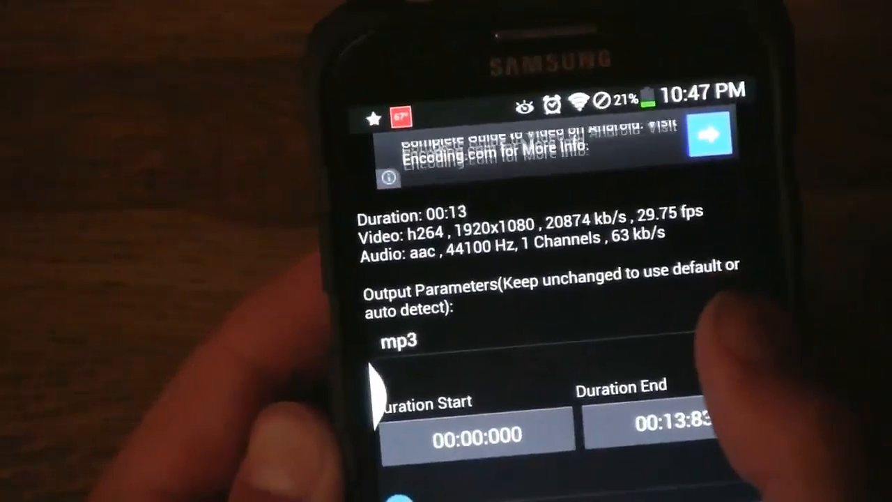
- Change the output format from mp3 to mp4 (mpeg4, aac)
{"action": "left_click", "coordinate": [404, 341]}
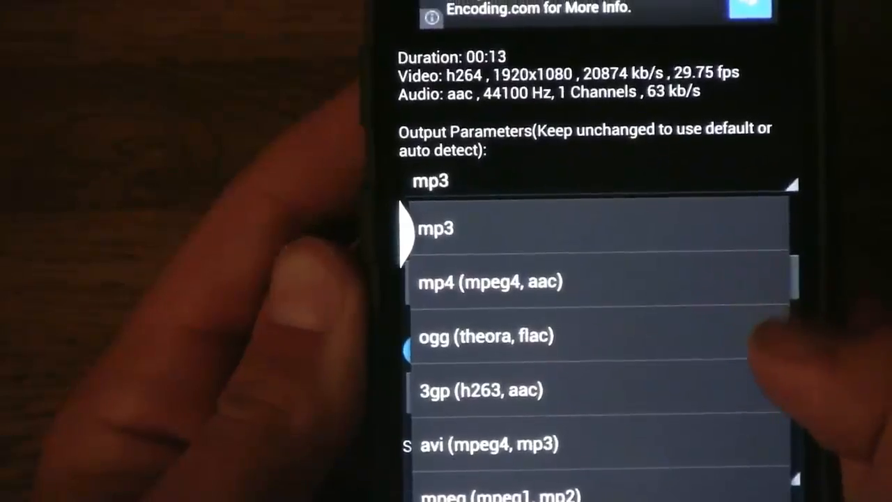
{"action": "left_click", "coordinate": [436, 228]}
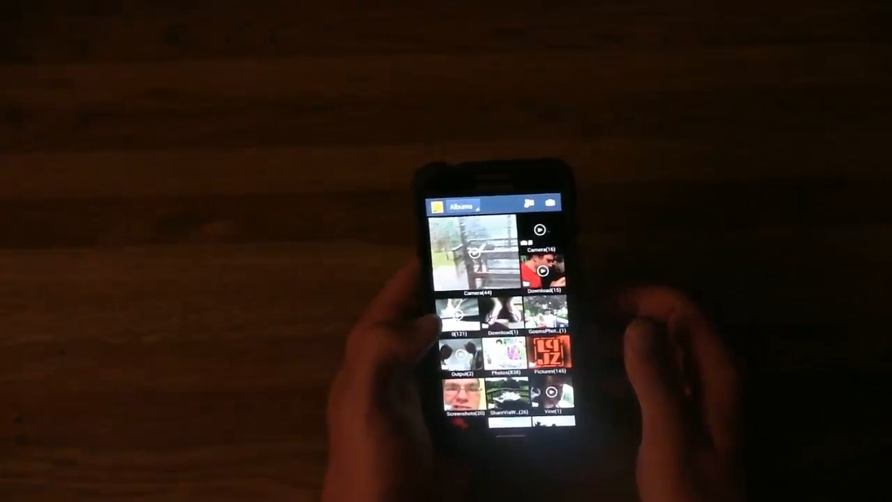
- View the 121-item Gallery album to check for the converted videos
{"action": "left_click", "coordinate": [460, 328]}
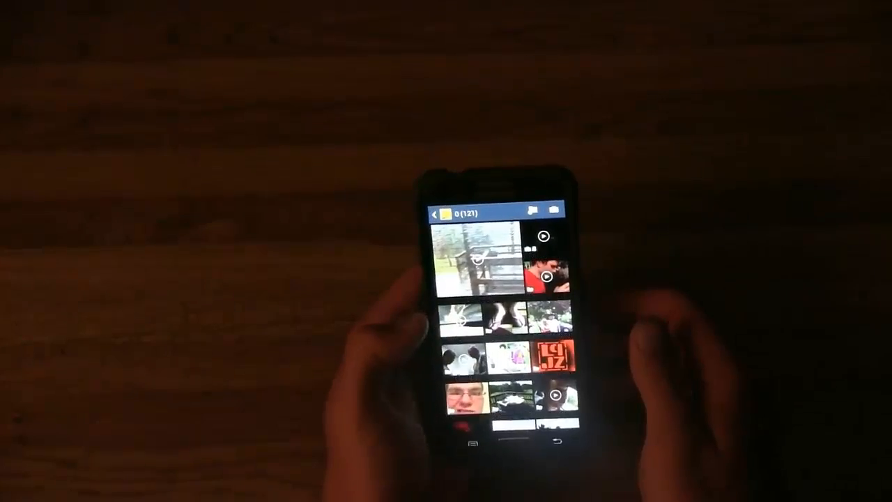